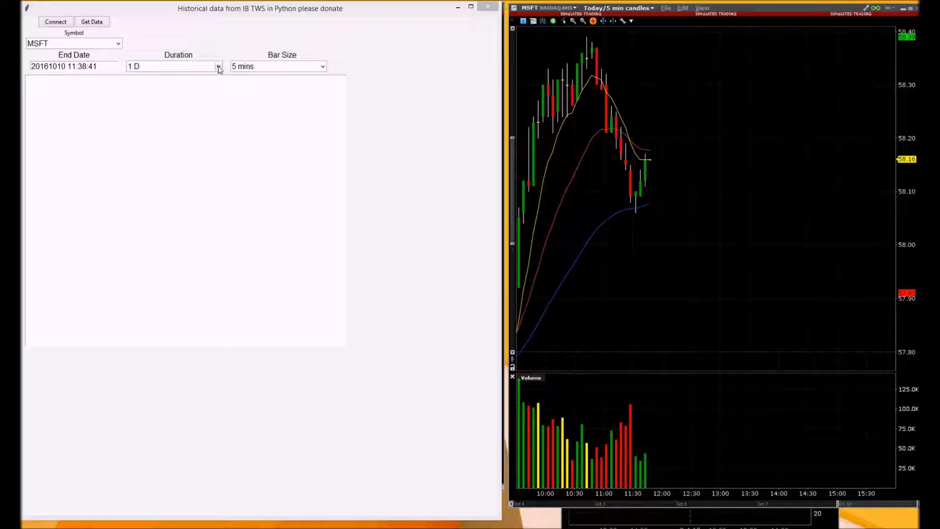
Step: Fetch MSFT 5-minute bars for 20161010 into the output area via Get Data
left_click(218, 65)
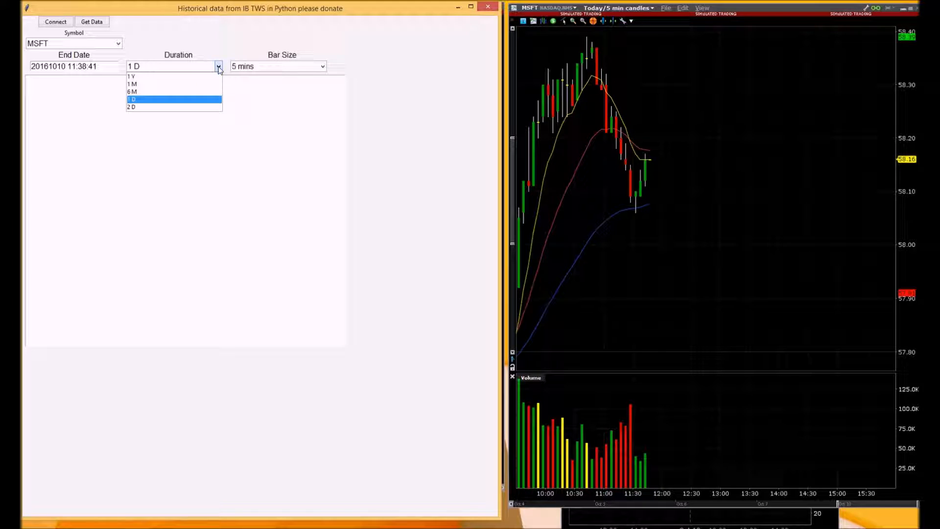
mouse_move(130, 75)
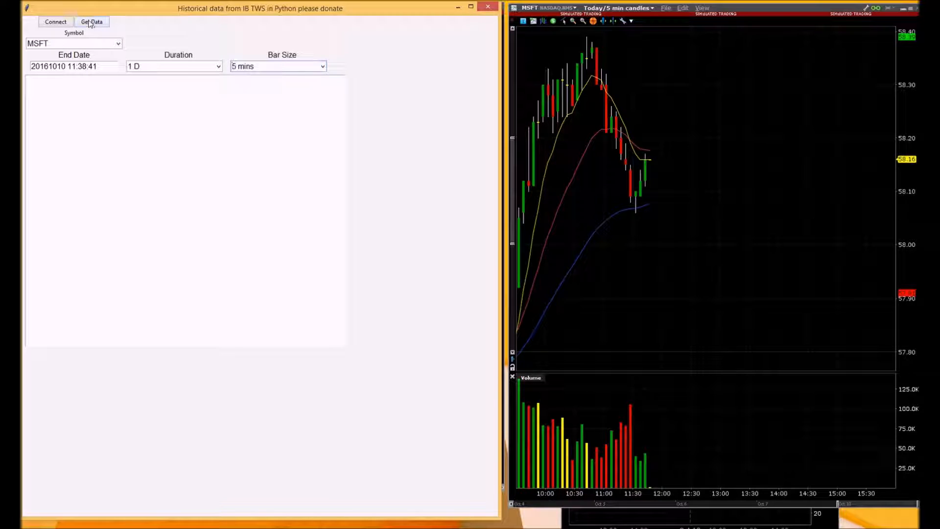
left_click(92, 22)
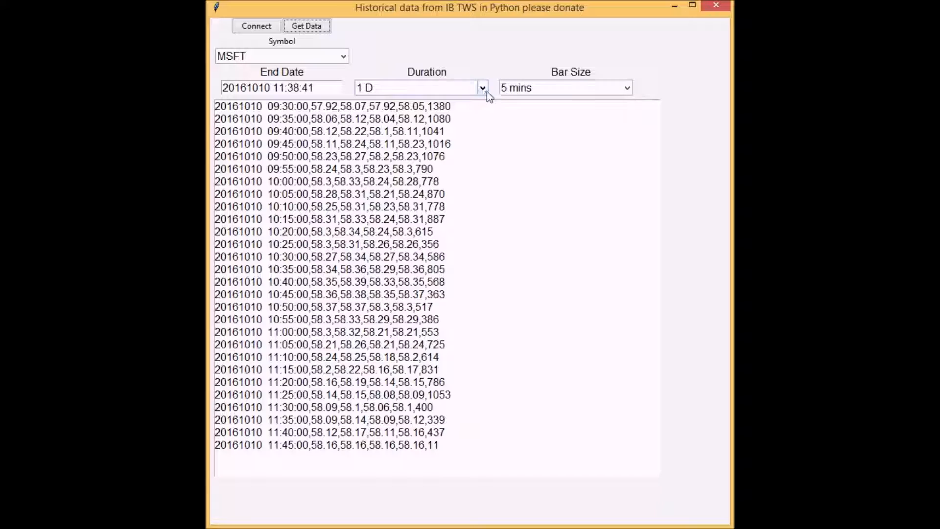
Step: Switch Duration to 6 M with 1-day bars and fetch MSFT daily rows from 20160414
left_click(482, 87)
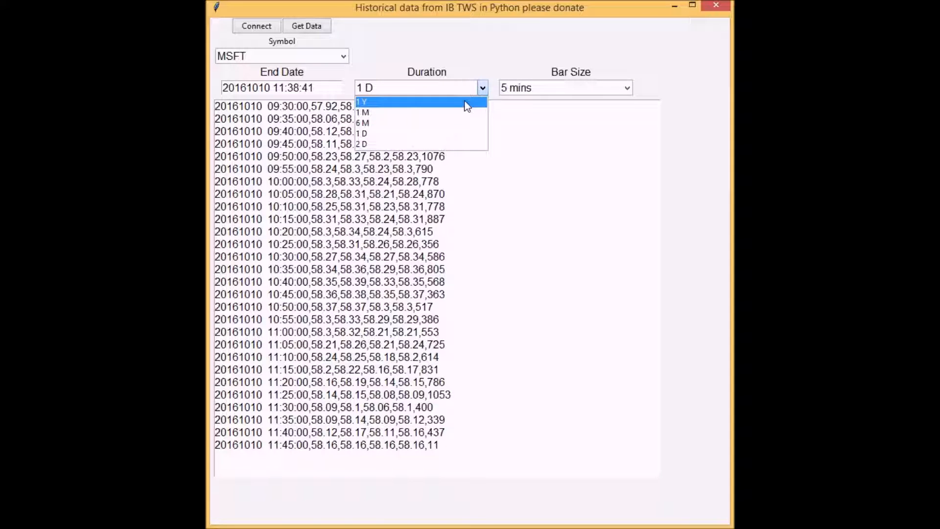
left_click(362, 122)
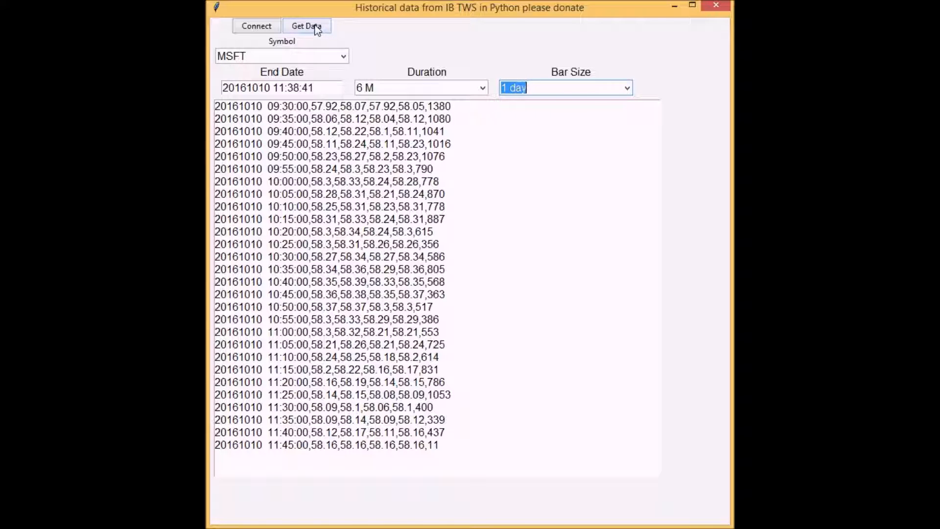
left_click(307, 26)
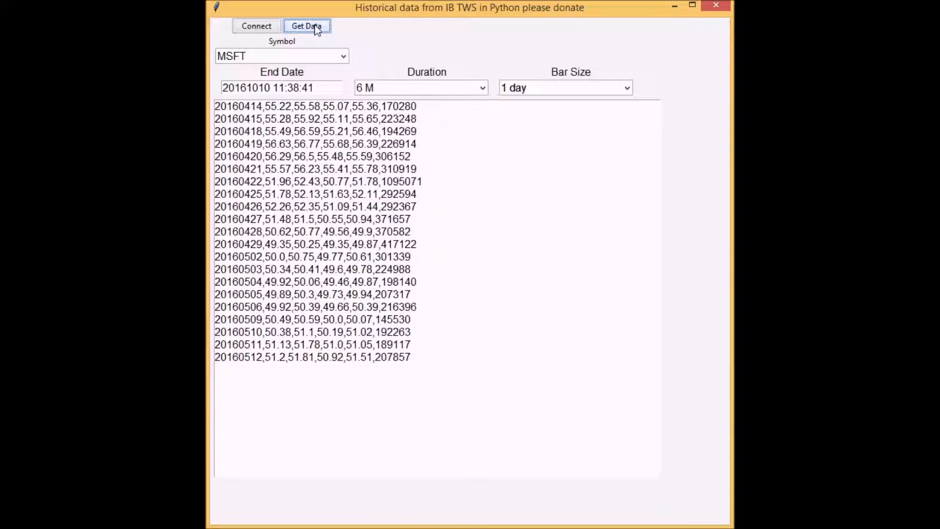
Step: Request the data again so the daily MSFT rows extend through 20160525
left_click(307, 25)
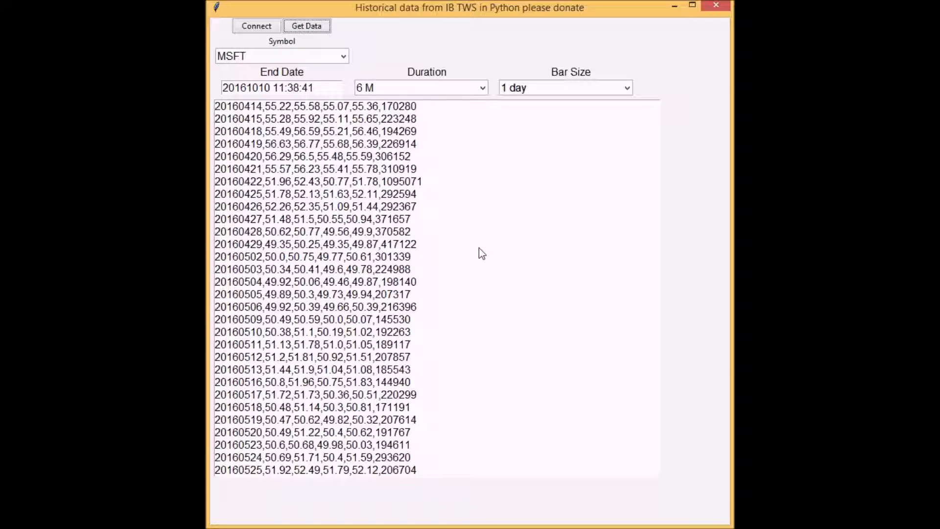
mouse_move(481, 259)
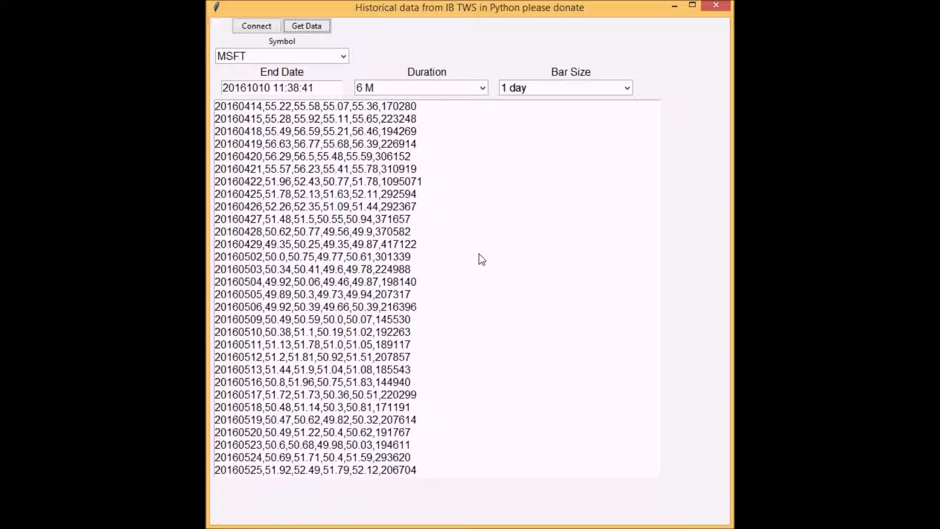
mouse_move(495, 257)
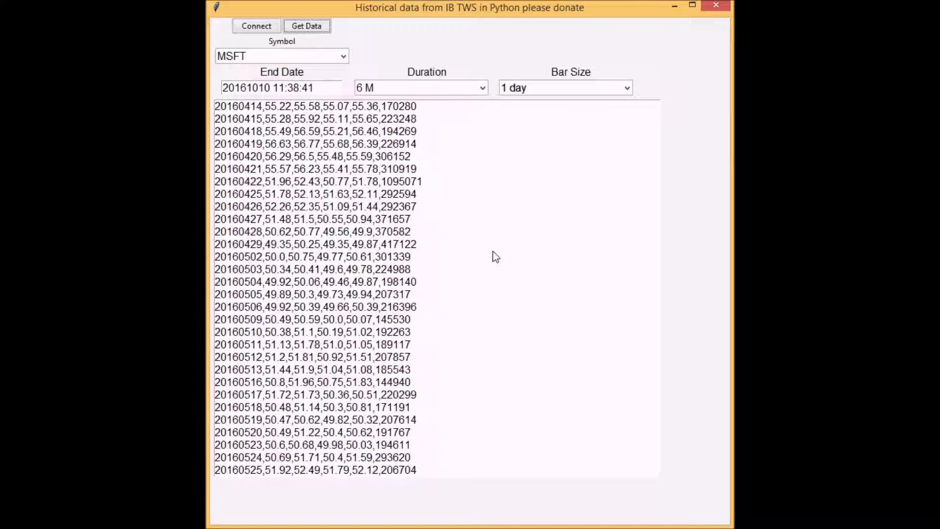